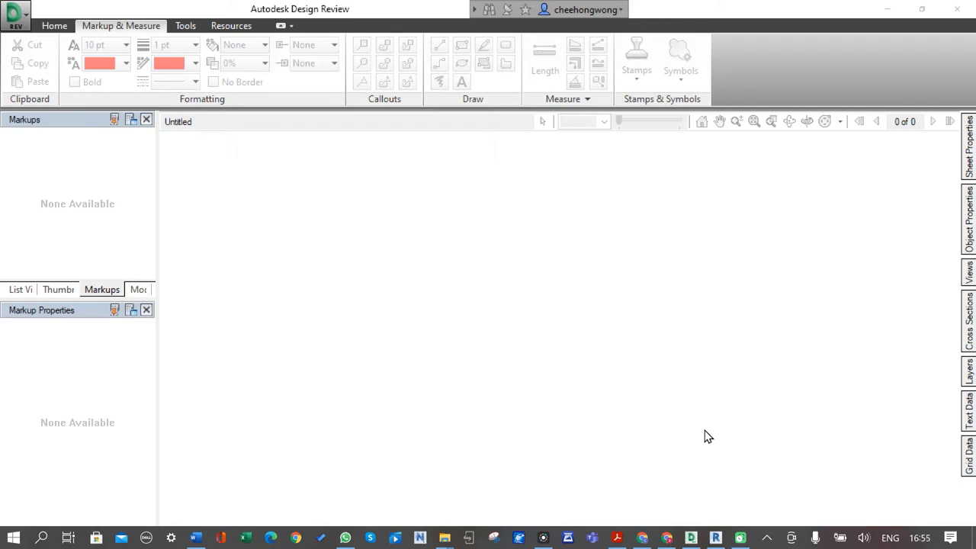
pyautogui.moveTo(238, 279)
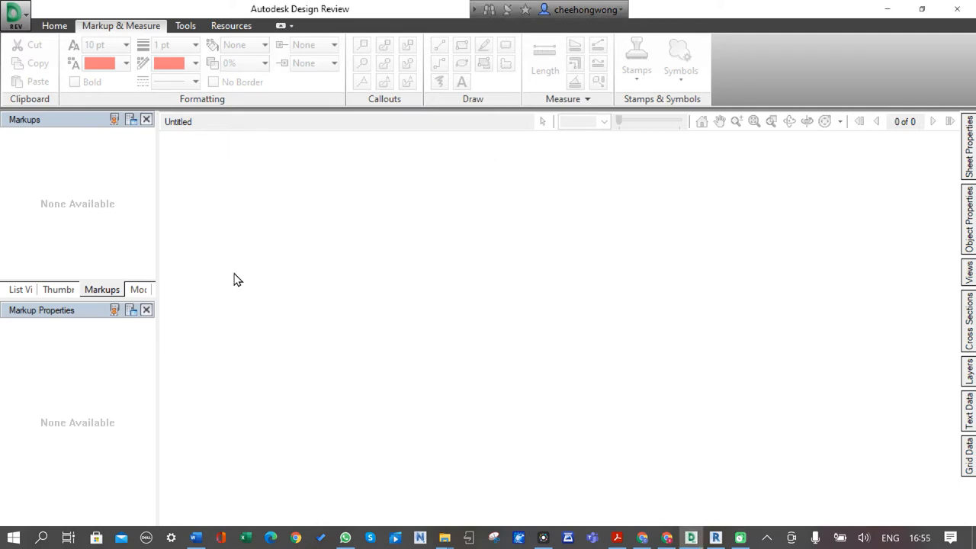
pyautogui.moveTo(15, 14)
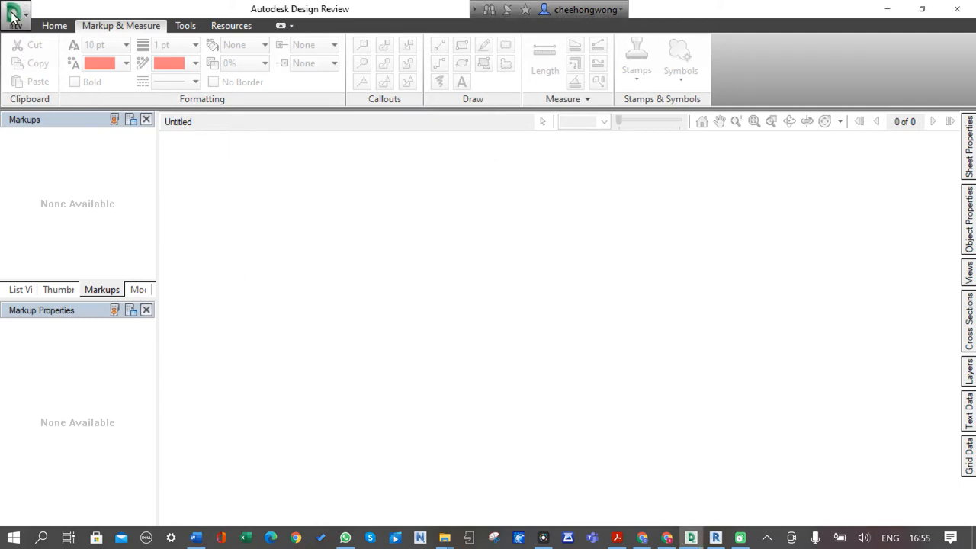
# Open the application menu listing recent documents.
pyautogui.click(15, 14)
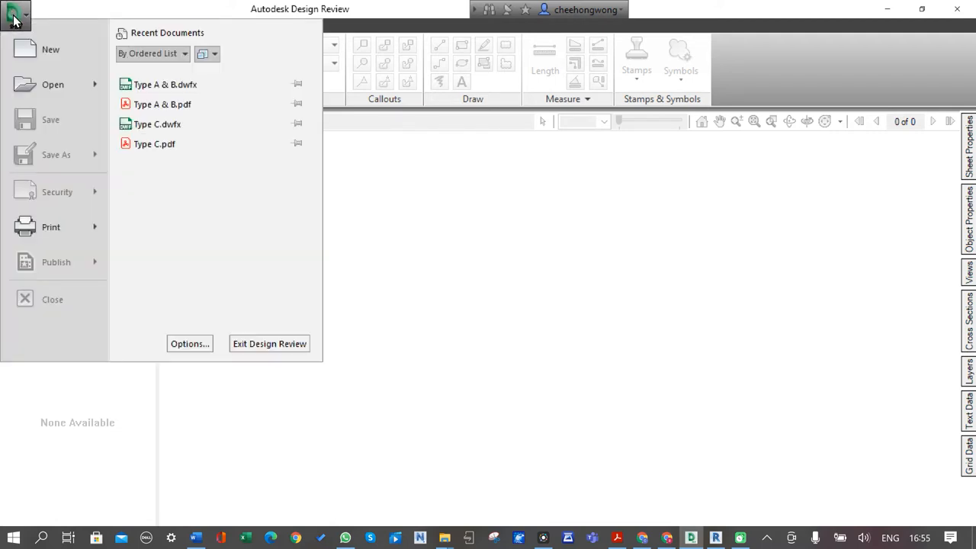
# Choose Open from the application menu to browse the Project B drawings.
pyautogui.click(53, 85)
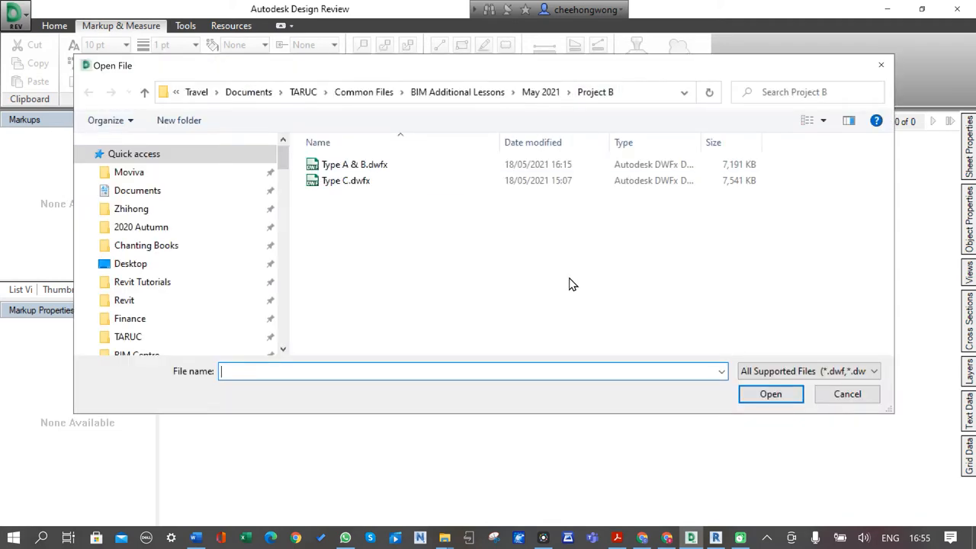
pyautogui.moveTo(567, 285)
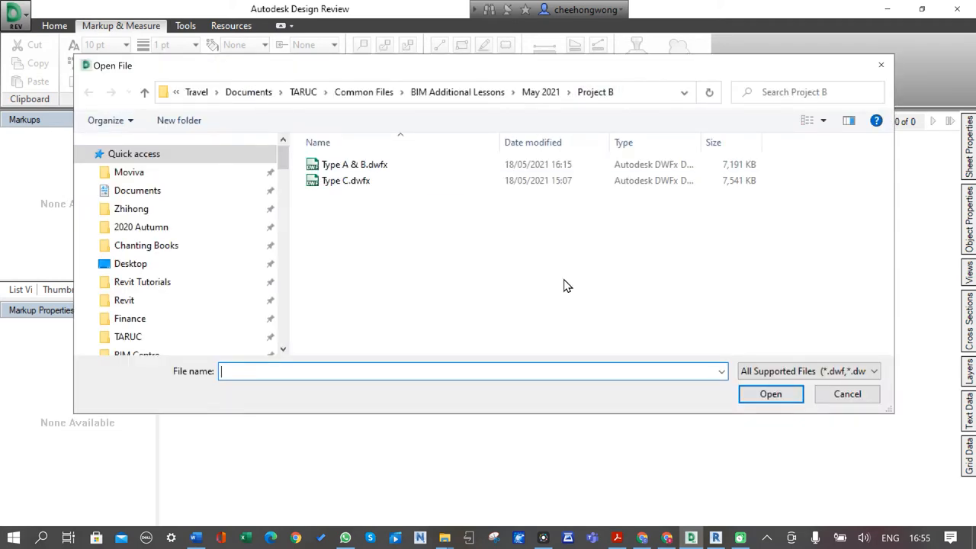
pyautogui.moveTo(531, 322)
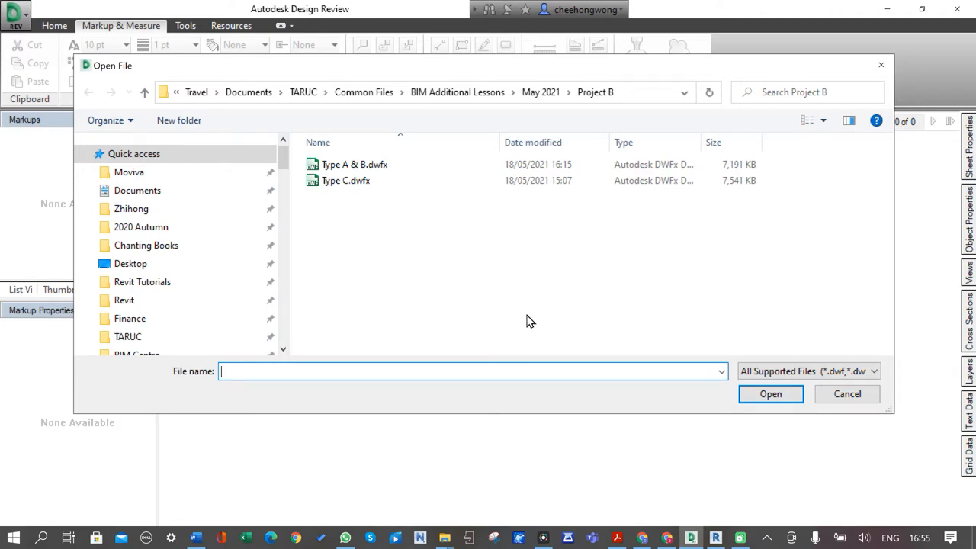
pyautogui.moveTo(447, 217)
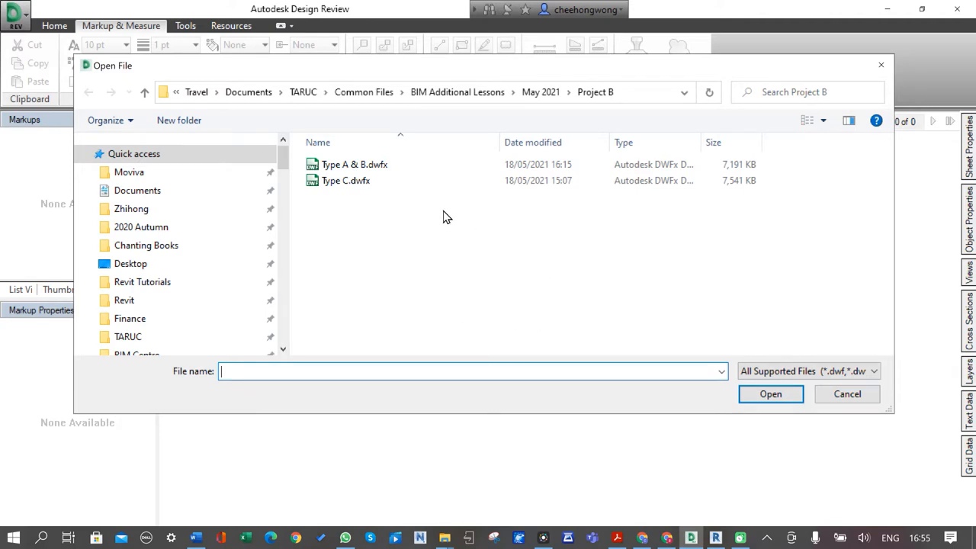
pyautogui.moveTo(578, 292)
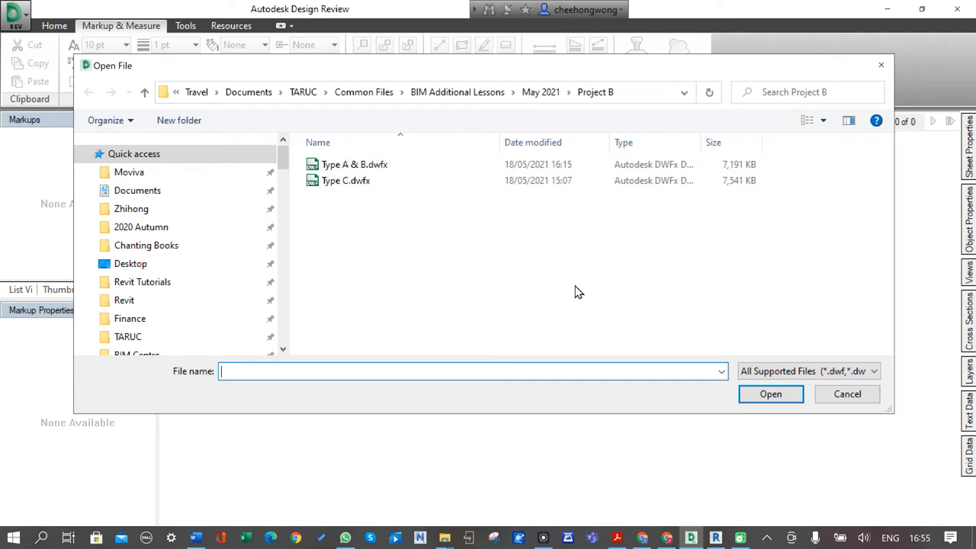
pyautogui.moveTo(538, 275)
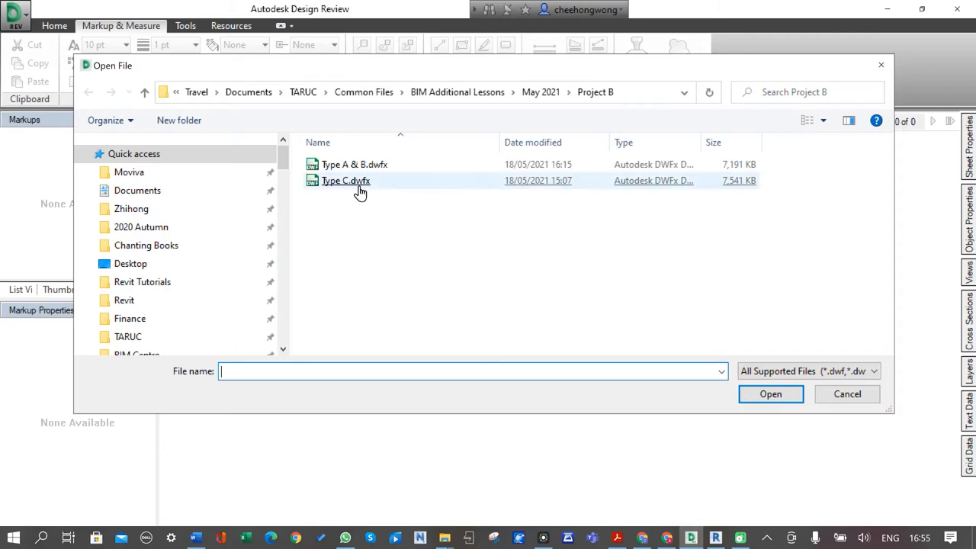
pyautogui.moveTo(847, 393)
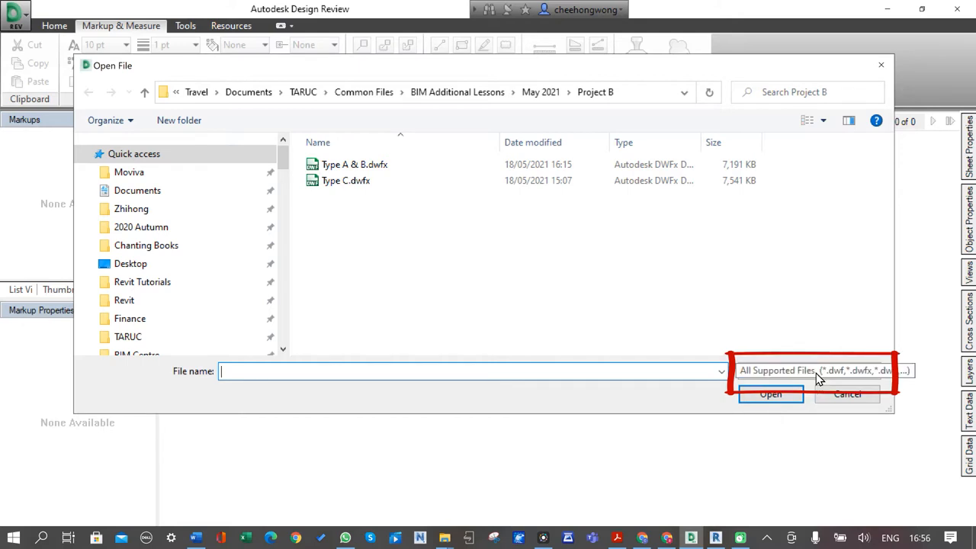
# Filter to All (*.*) and open 'Type A & B with Dimensions.pdf'.
pyautogui.click(813, 371)
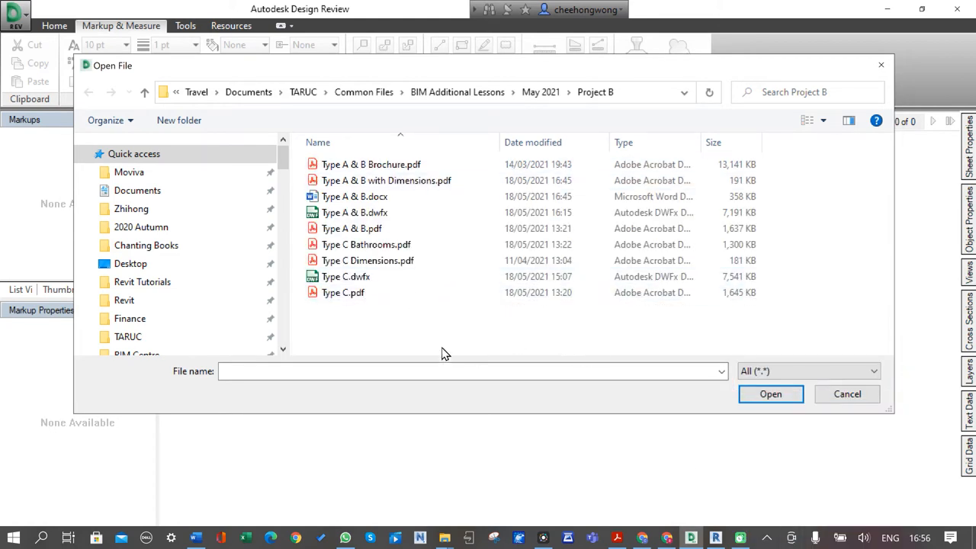
pyautogui.click(351, 228)
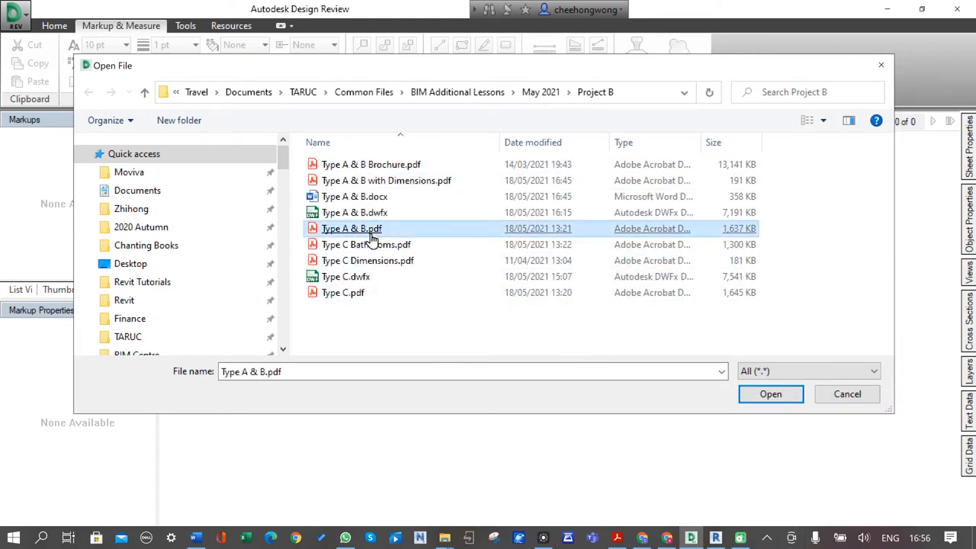
pyautogui.moveTo(352, 229)
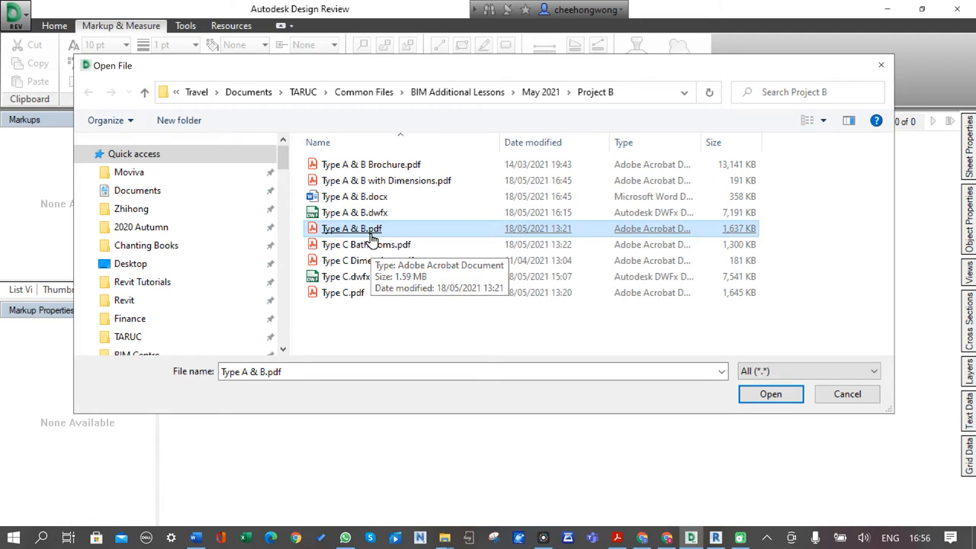
pyautogui.click(770, 393)
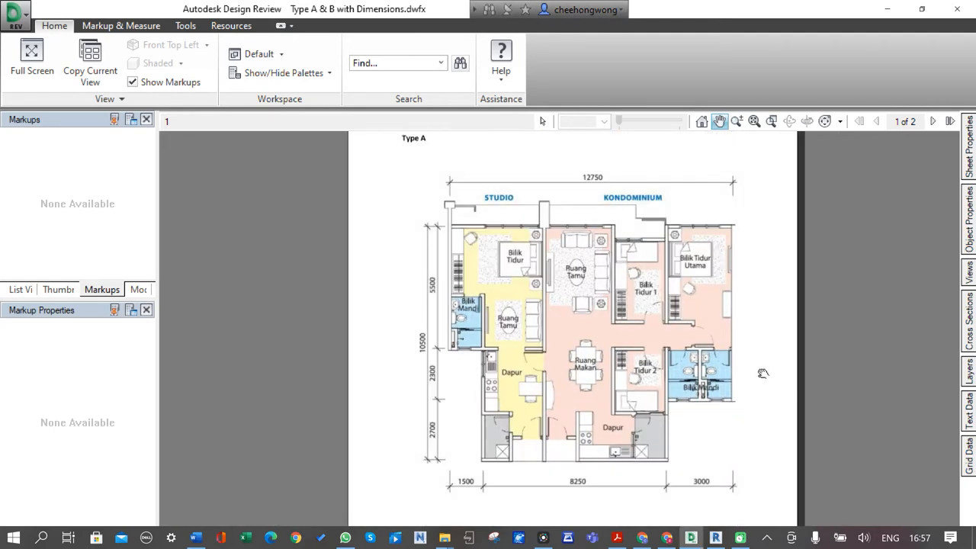
pyautogui.moveTo(755, 377)
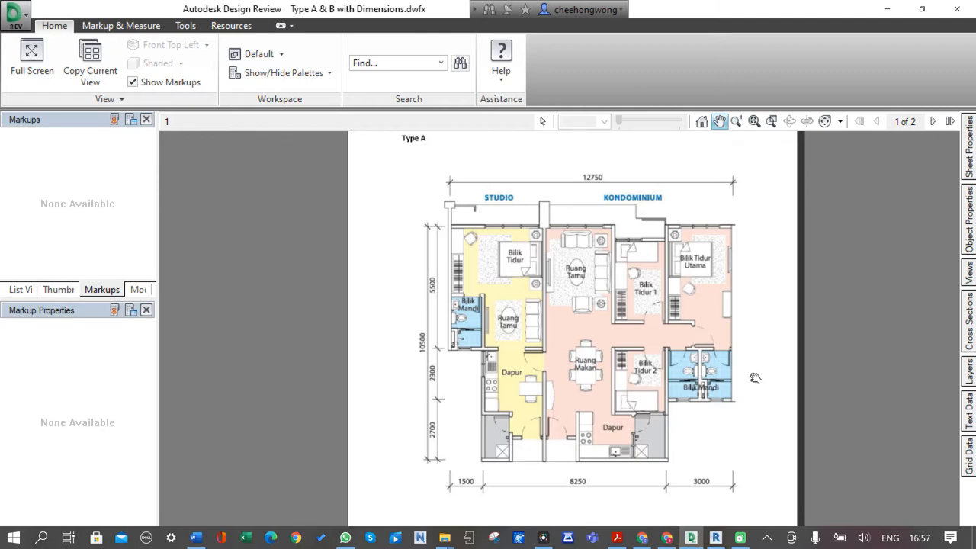
pyautogui.moveTo(632, 428)
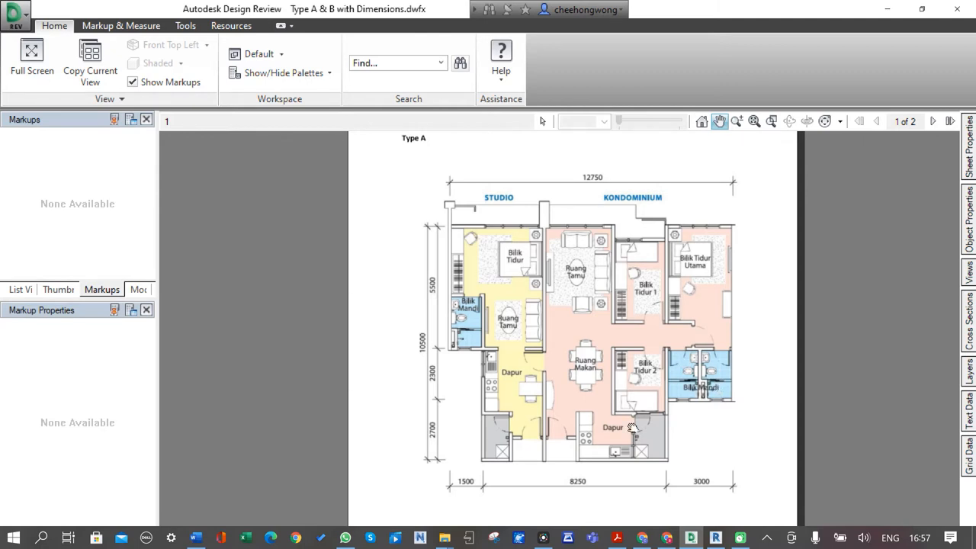
# Switch to the Markup & Measure tab to view the 12750 dimension.
pyautogui.click(120, 25)
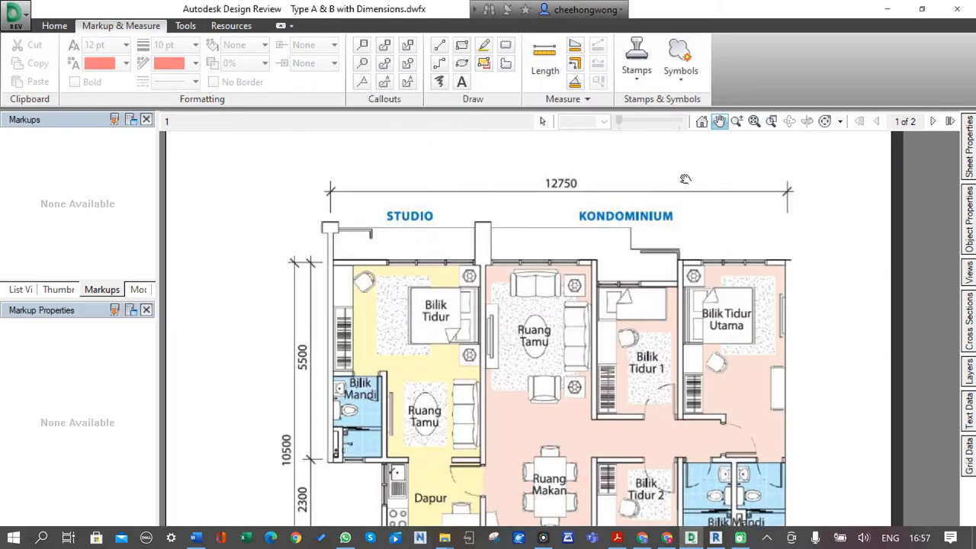
pyautogui.moveTo(681, 176)
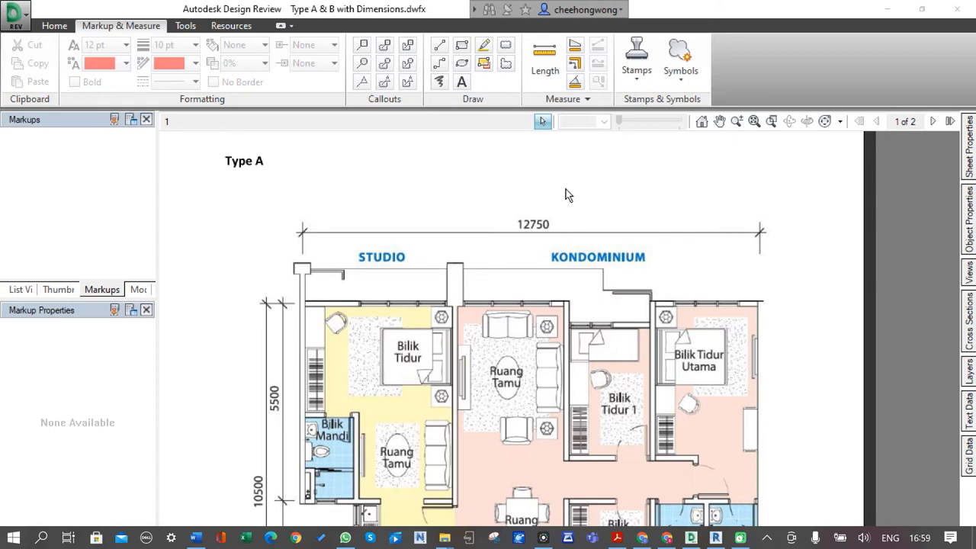
pyautogui.moveTo(574, 198)
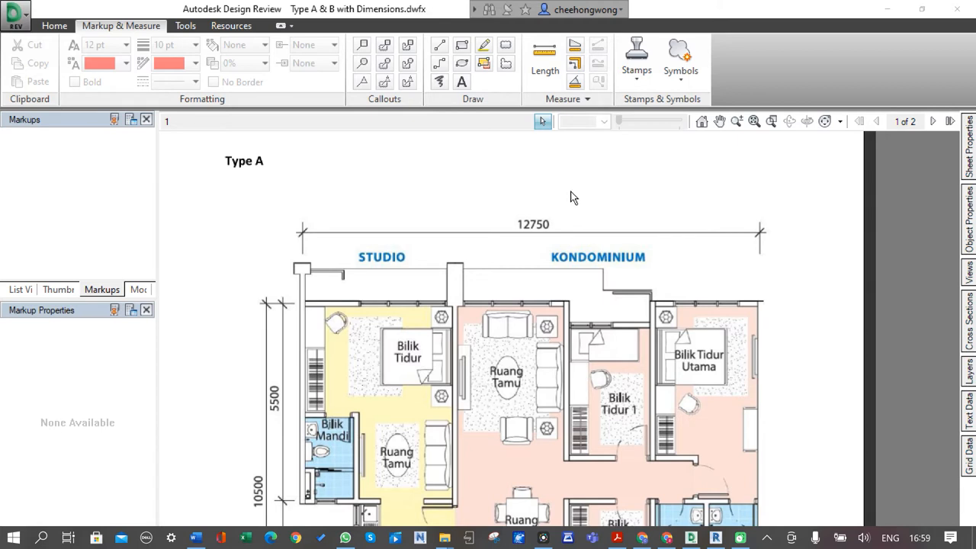
pyautogui.moveTo(555, 197)
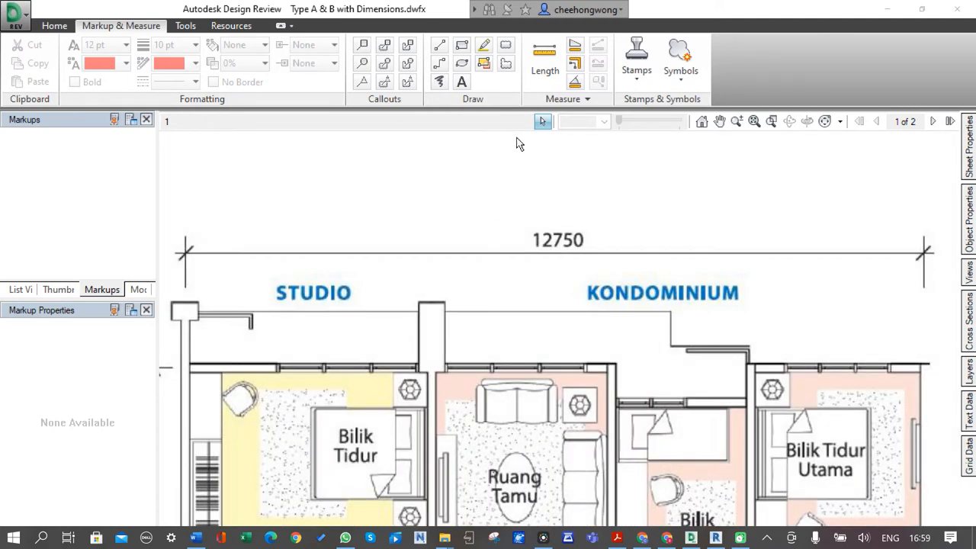
pyautogui.moveTo(527, 82)
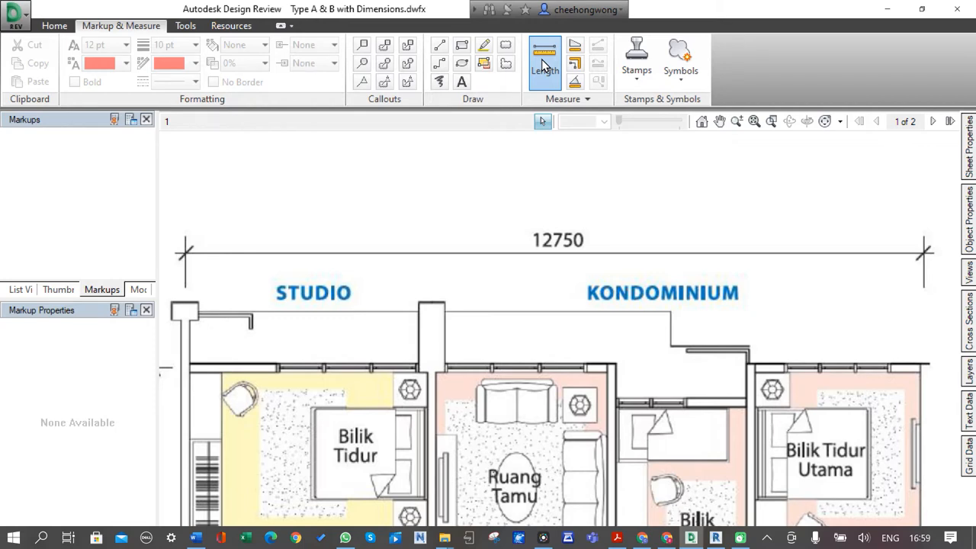
# Measure a length across the 12750 top dimension line, reading about 5 mm.
pyautogui.click(544, 62)
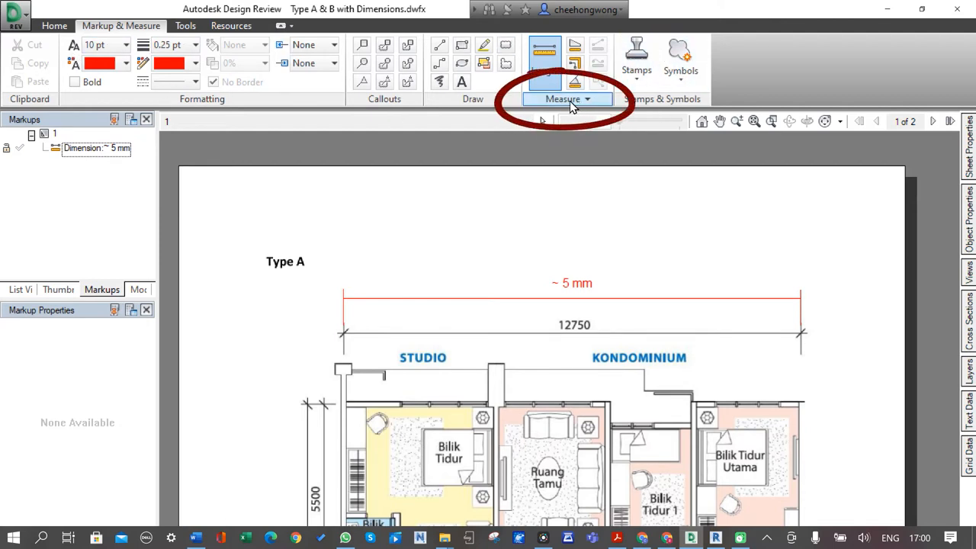
# Set measurement display precision to four decimals so the width reads 5.2021 mm.
pyautogui.click(566, 99)
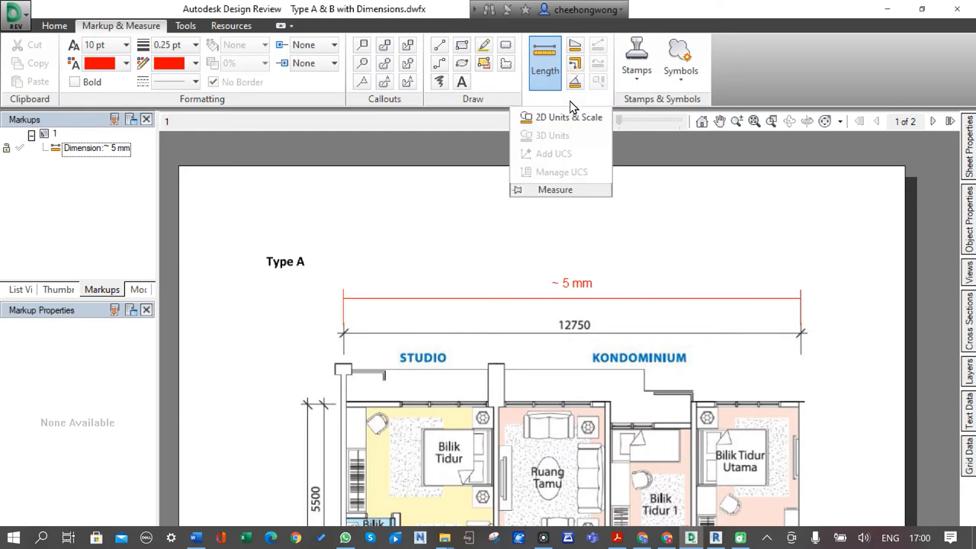
pyautogui.moveTo(562, 122)
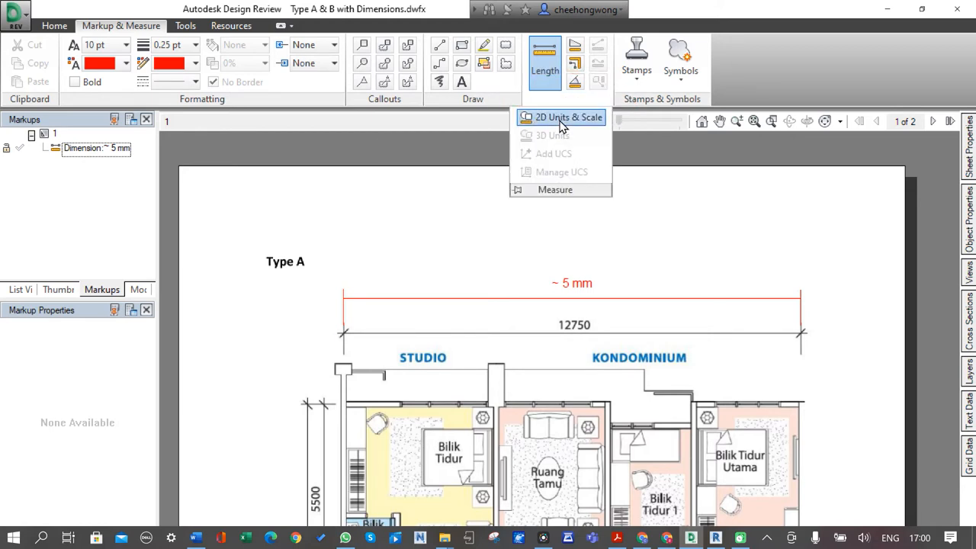
pyautogui.click(569, 117)
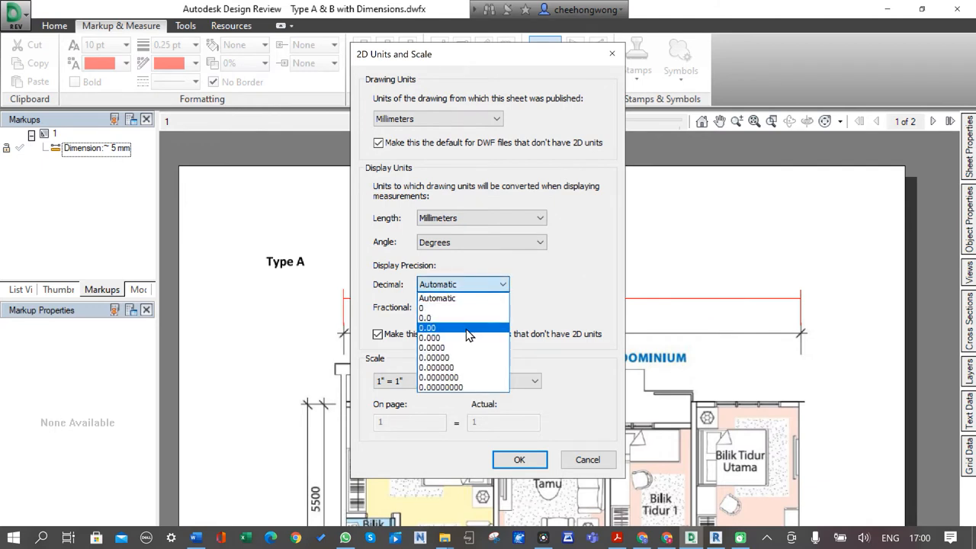
pyautogui.moveTo(462, 349)
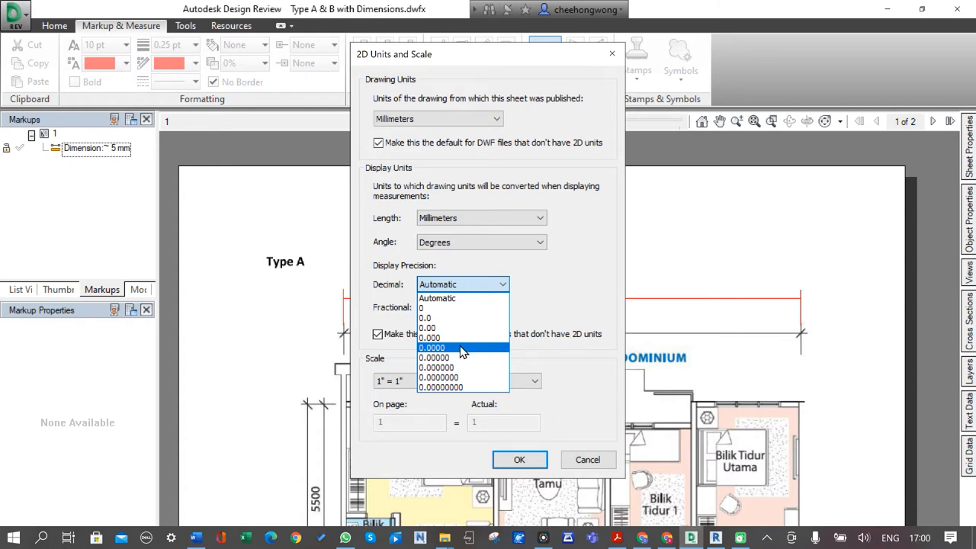
pyautogui.click(432, 347)
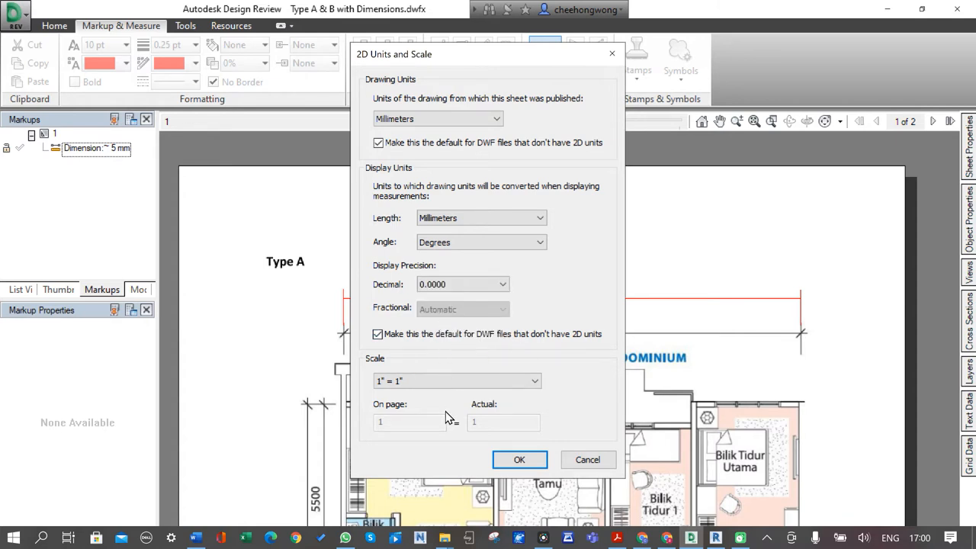
pyautogui.moveTo(410, 399)
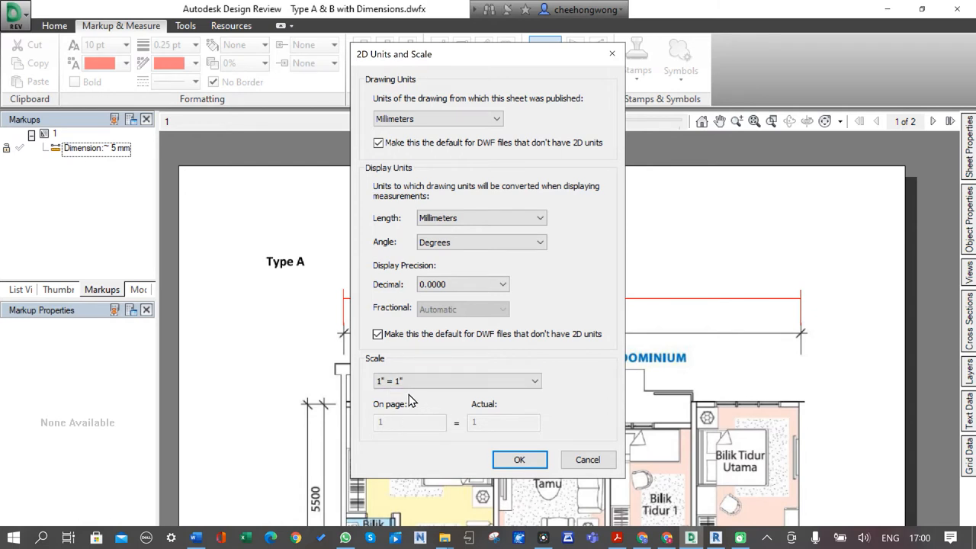
pyautogui.click(519, 459)
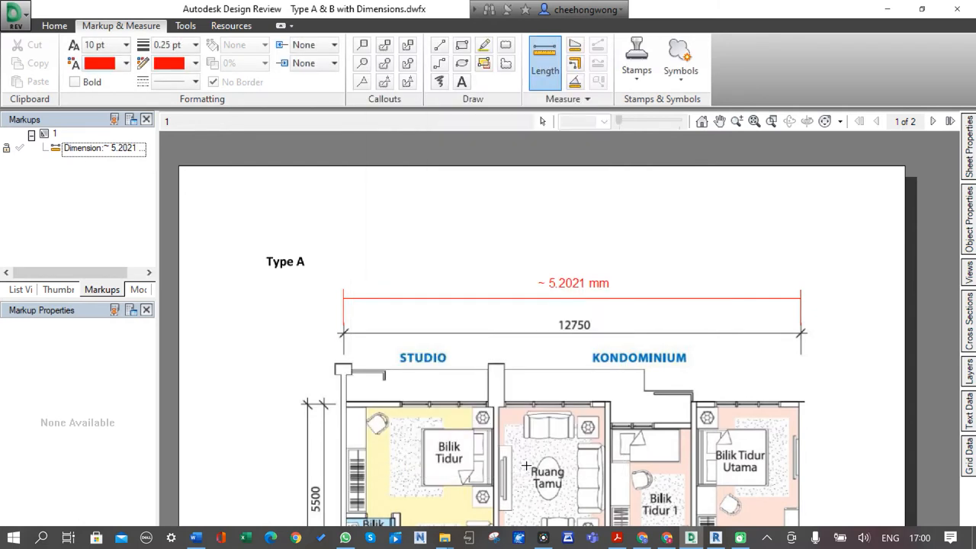
pyautogui.moveTo(567, 318)
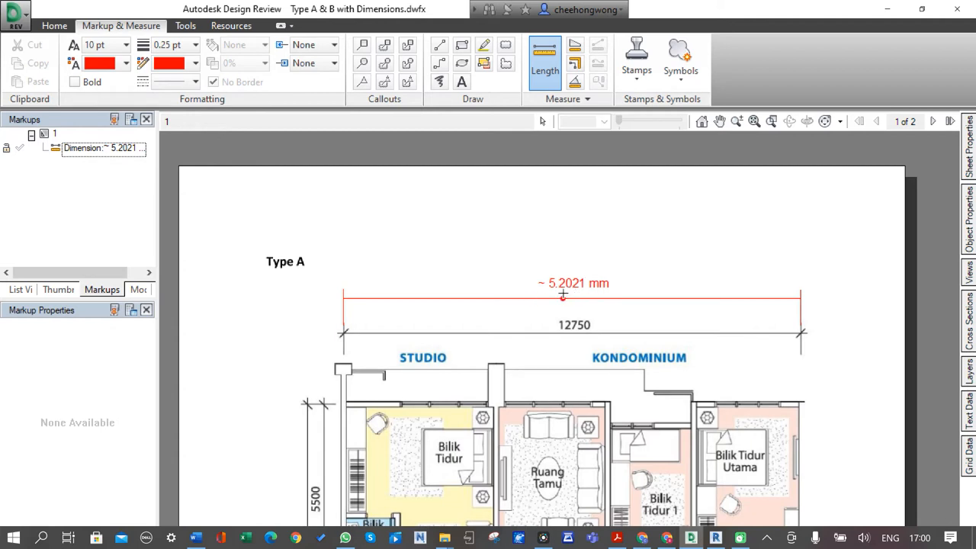
pyautogui.moveTo(573, 291)
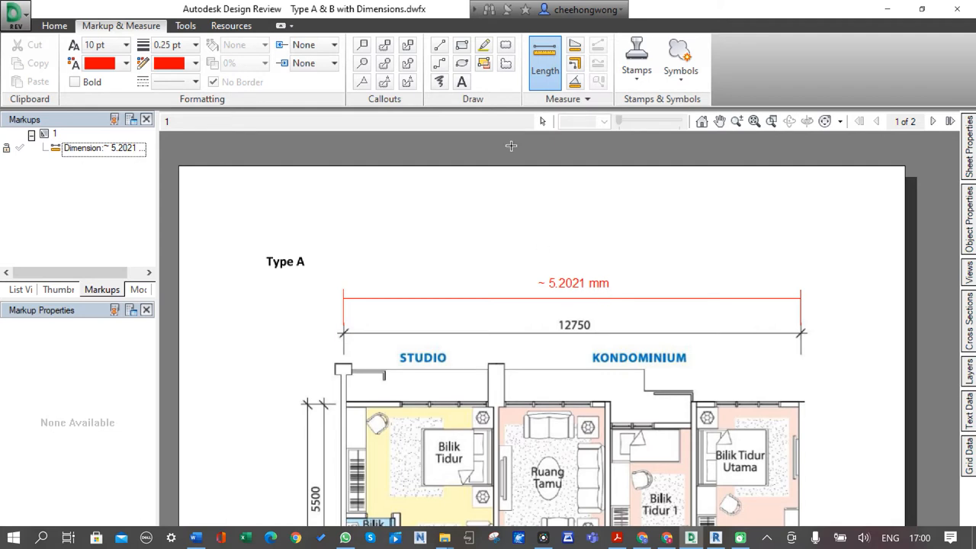
pyautogui.click(568, 98)
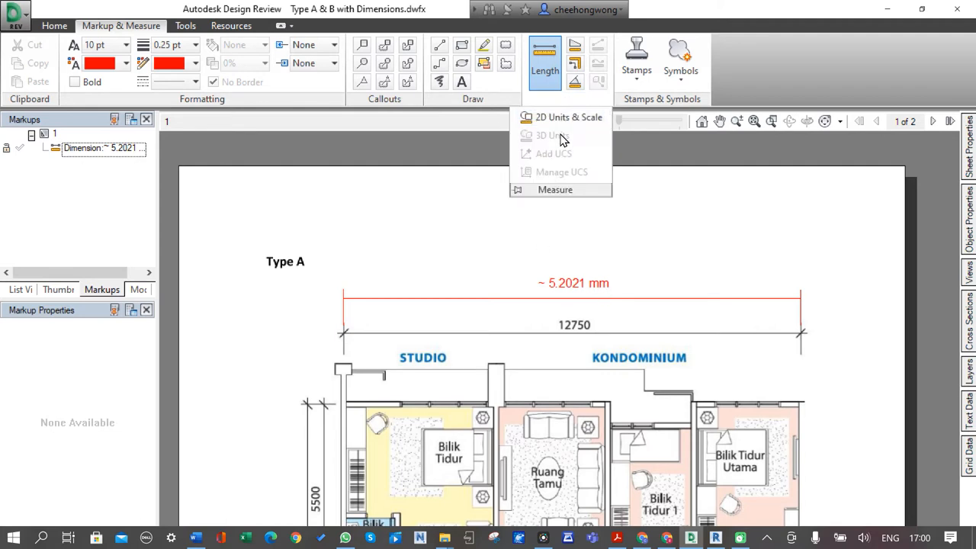
# Apply a custom scale of 5.2021 on page to 12750 actual.
pyautogui.click(569, 117)
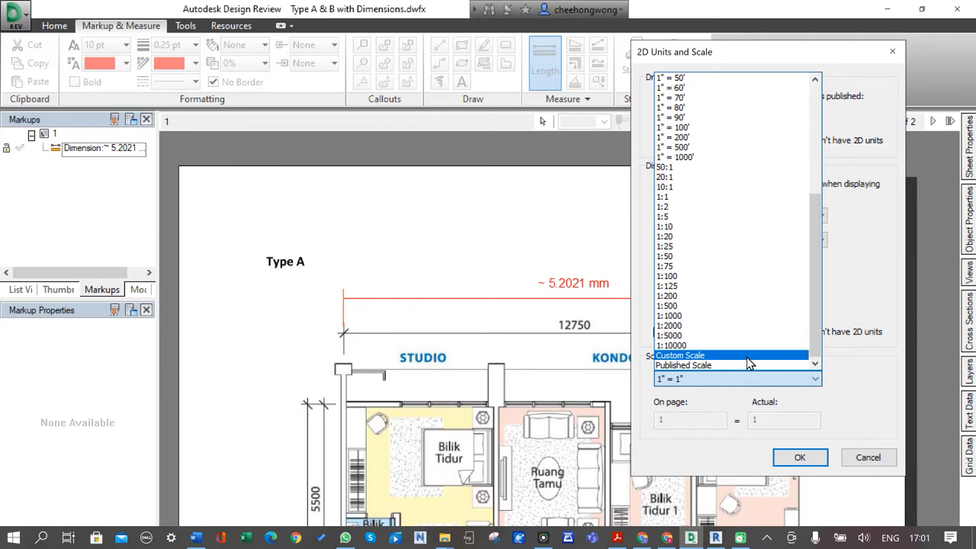
pyautogui.click(679, 355)
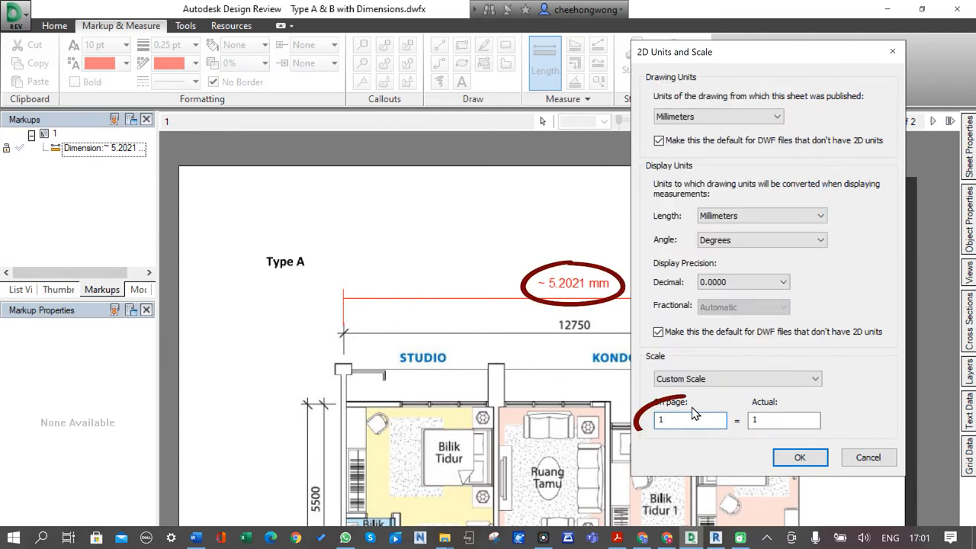
pyautogui.write('5.202')
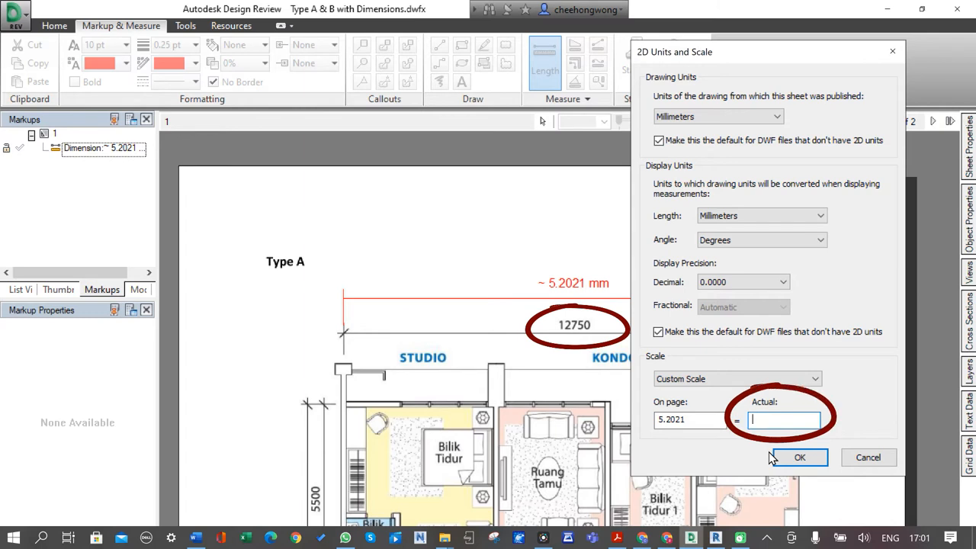
pyautogui.write('12750')
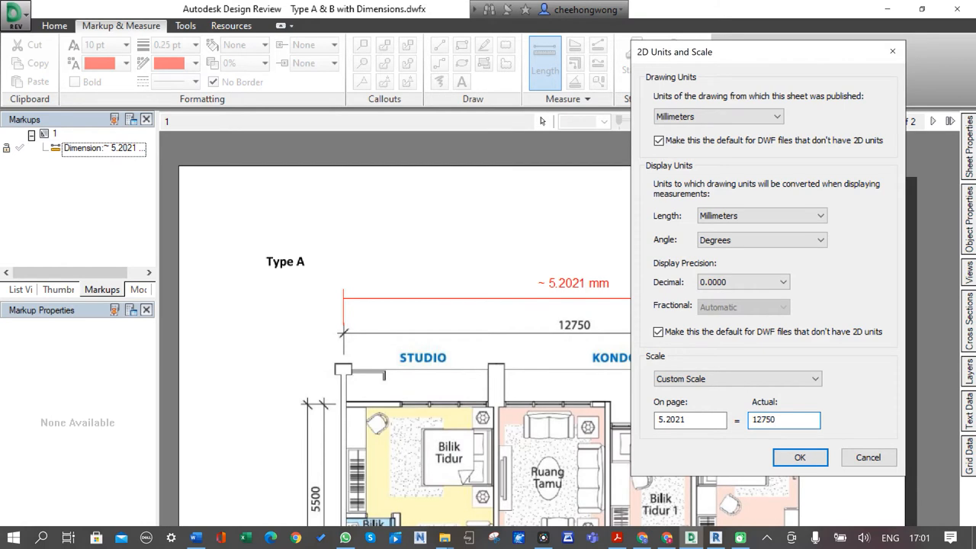
pyautogui.click(799, 457)
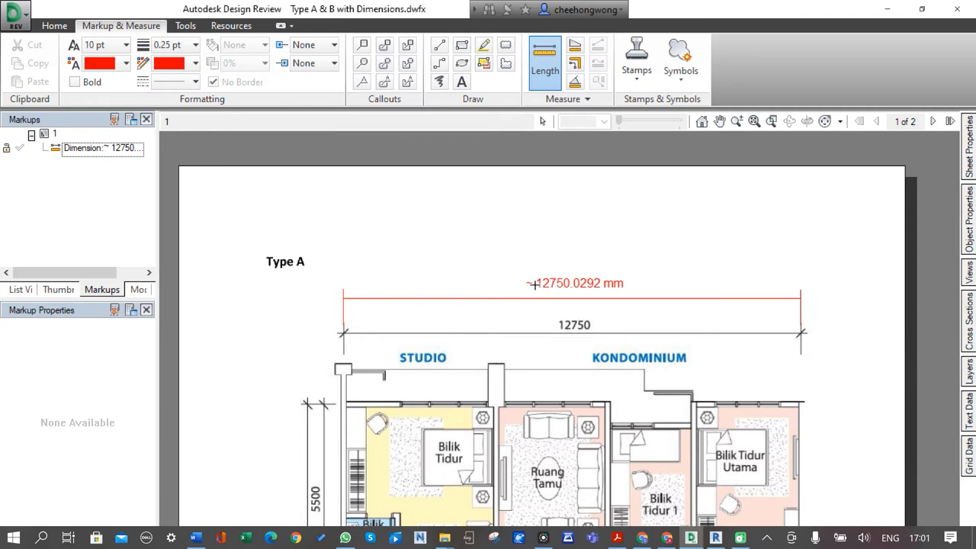
pyautogui.moveTo(607, 276)
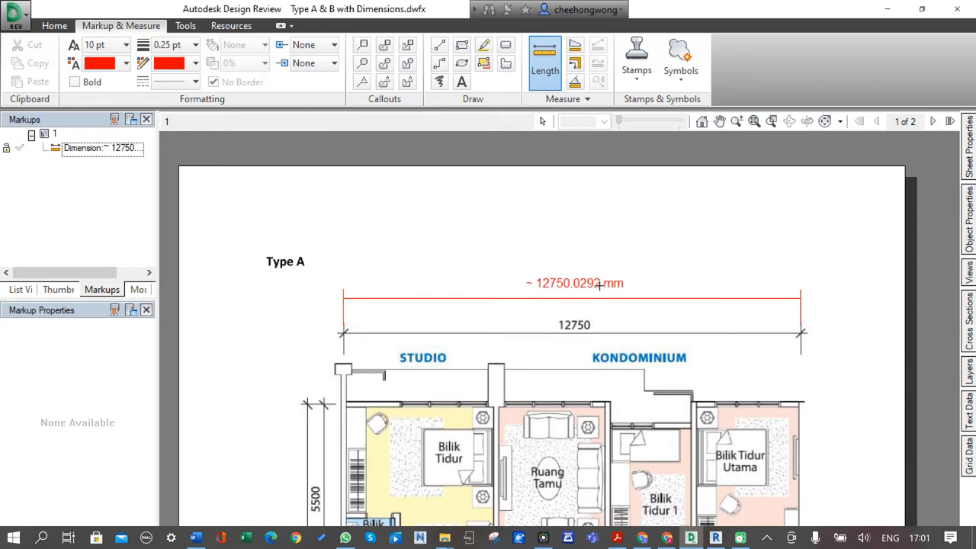
pyautogui.moveTo(590, 211)
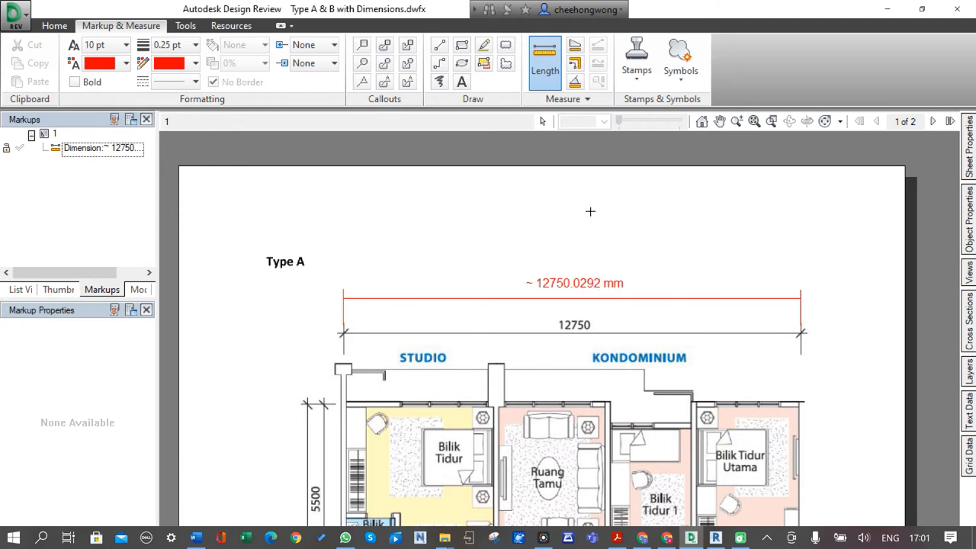
# Reopen the Measure dropdown while the width reads 12750.0292 mm.
pyautogui.click(567, 99)
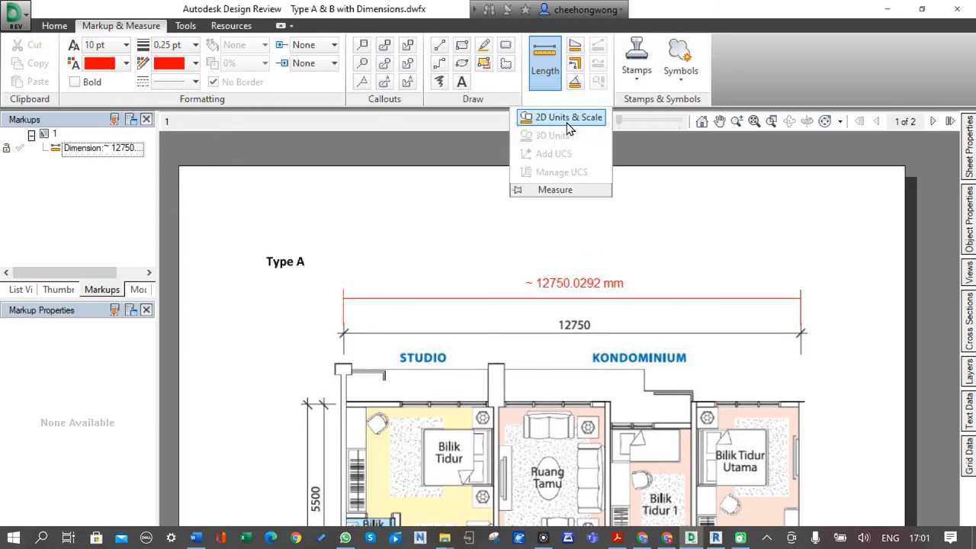
# Set 2D Units & Scale display precision to 0 decimal places.
pyautogui.click(562, 117)
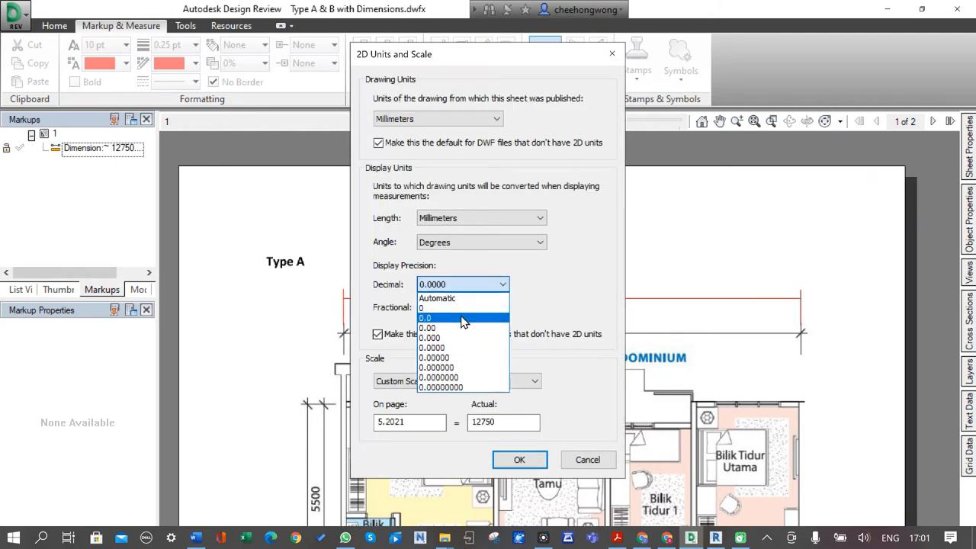
pyautogui.click(425, 318)
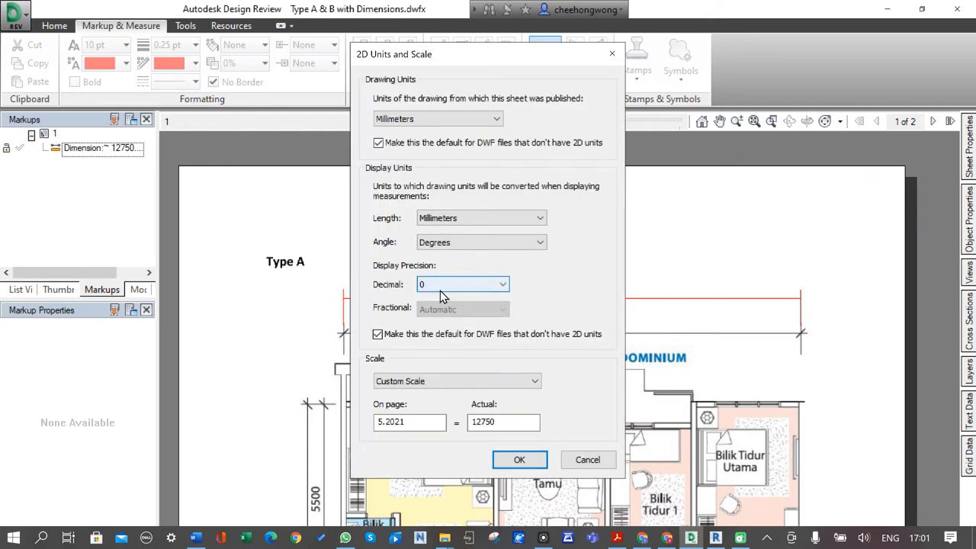
pyautogui.click(519, 459)
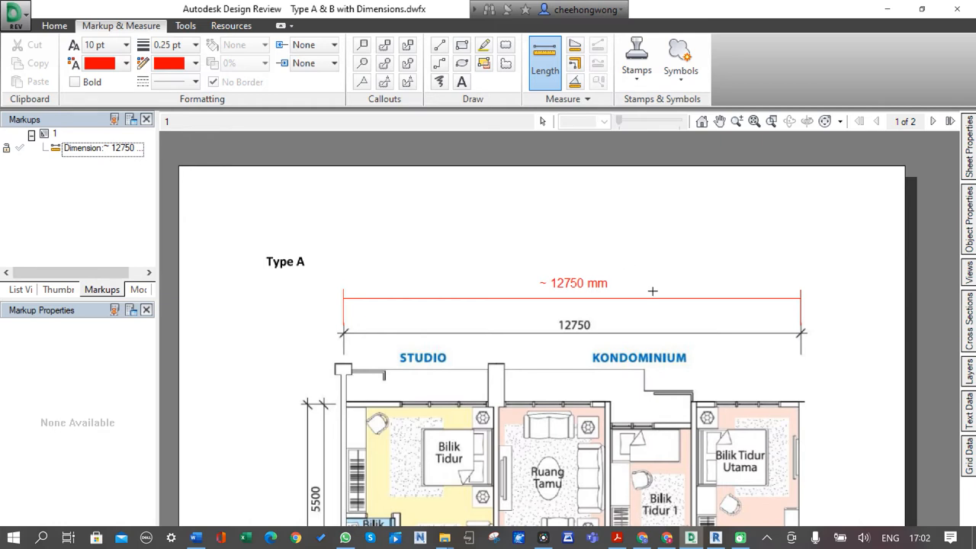
pyautogui.moveTo(739, 341)
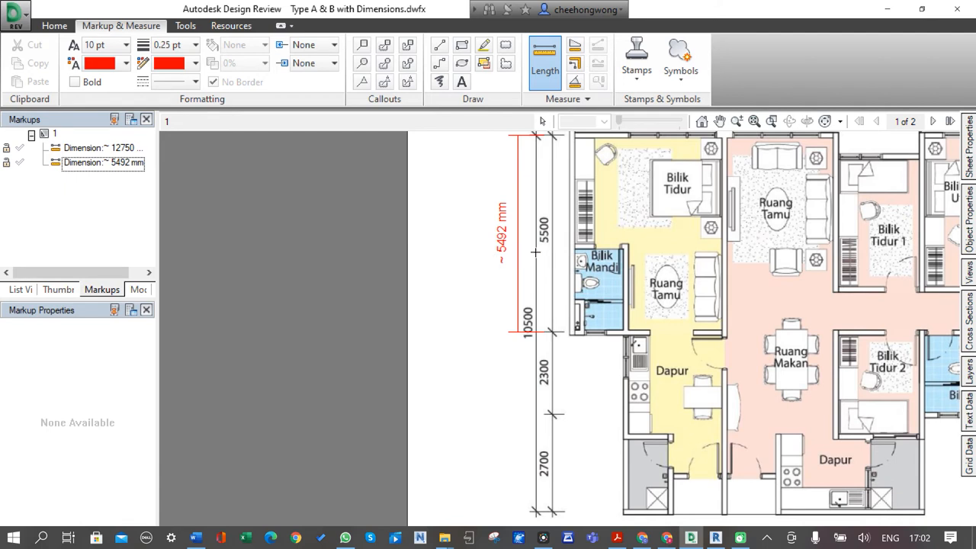
pyautogui.moveTo(524, 231)
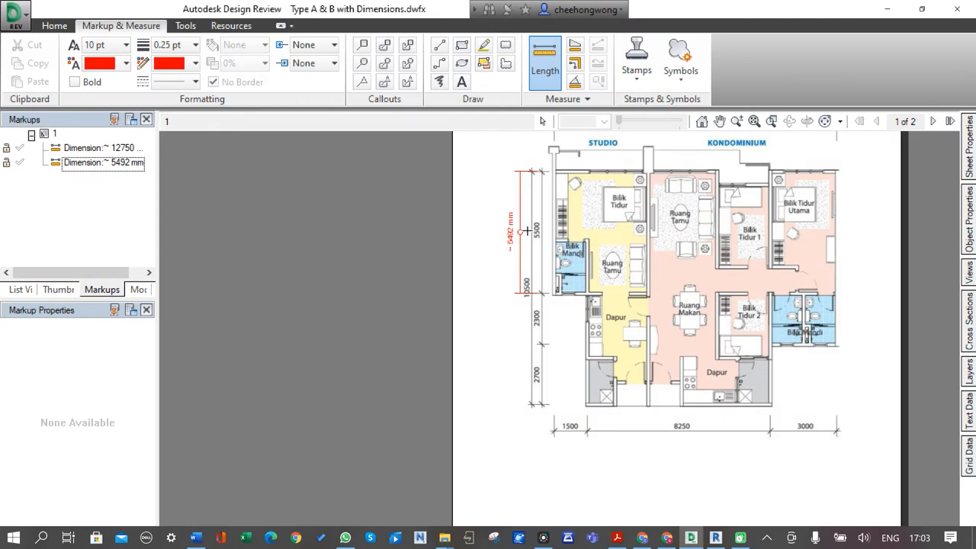
pyautogui.moveTo(721, 126)
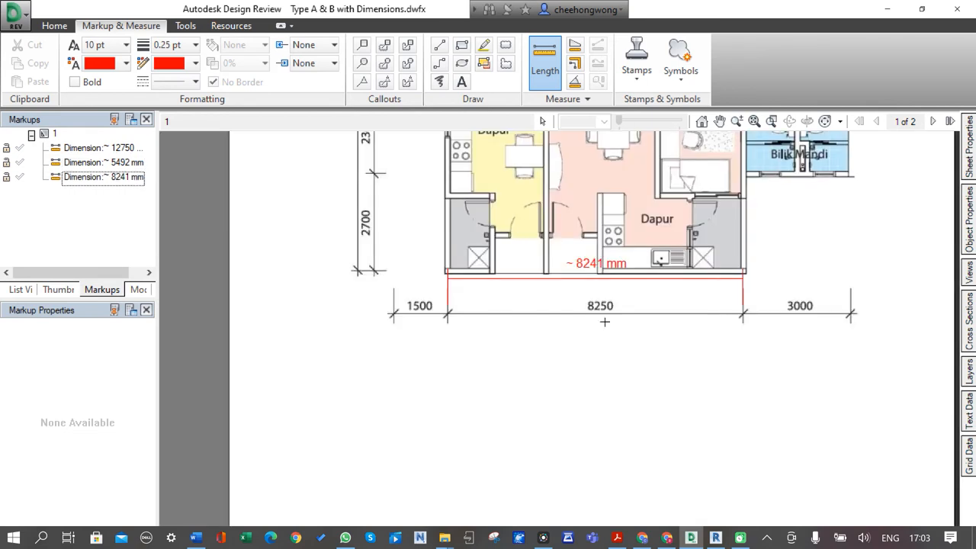
pyautogui.moveTo(617, 291)
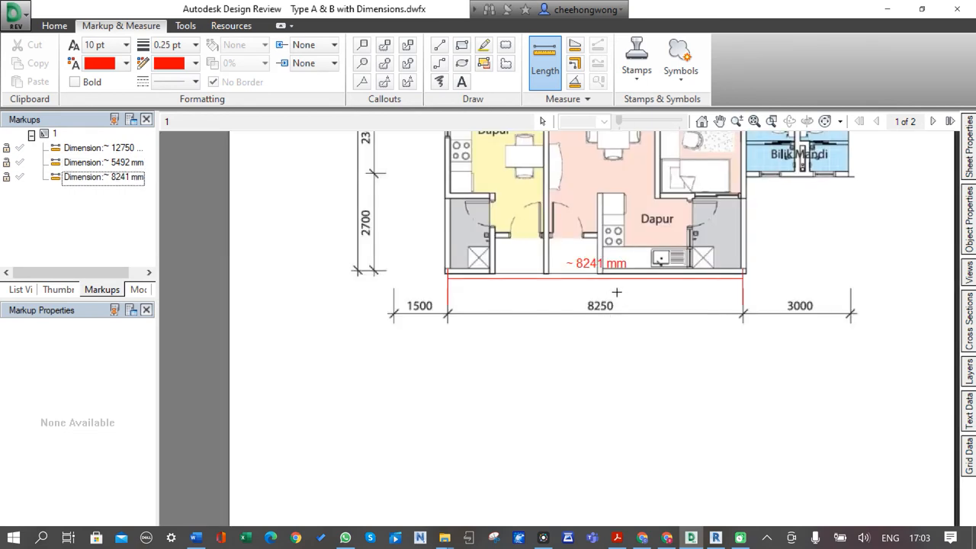
pyautogui.moveTo(638, 132)
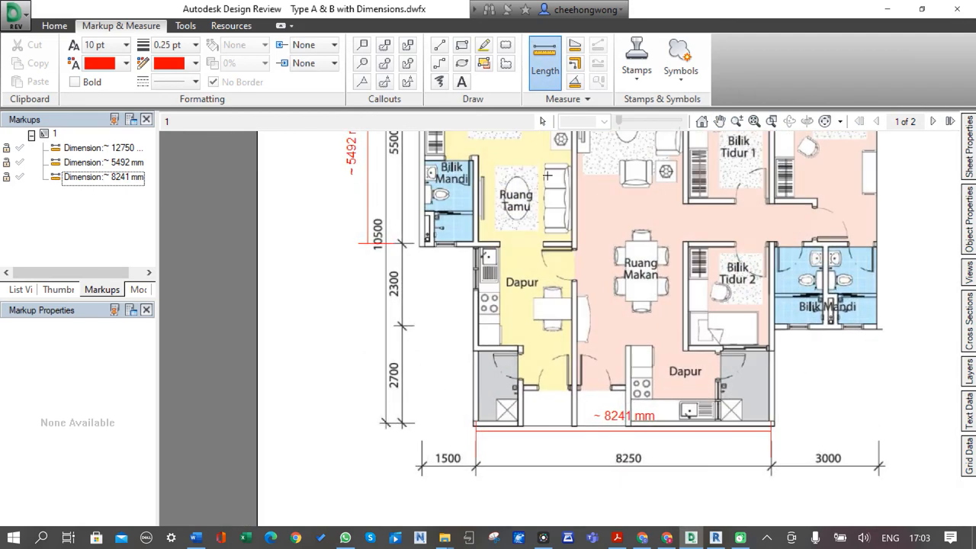
# Revise the 2D Units & Scale calibration so measurements read 12780, 5505 and 8260 mm.
pyautogui.click(568, 99)
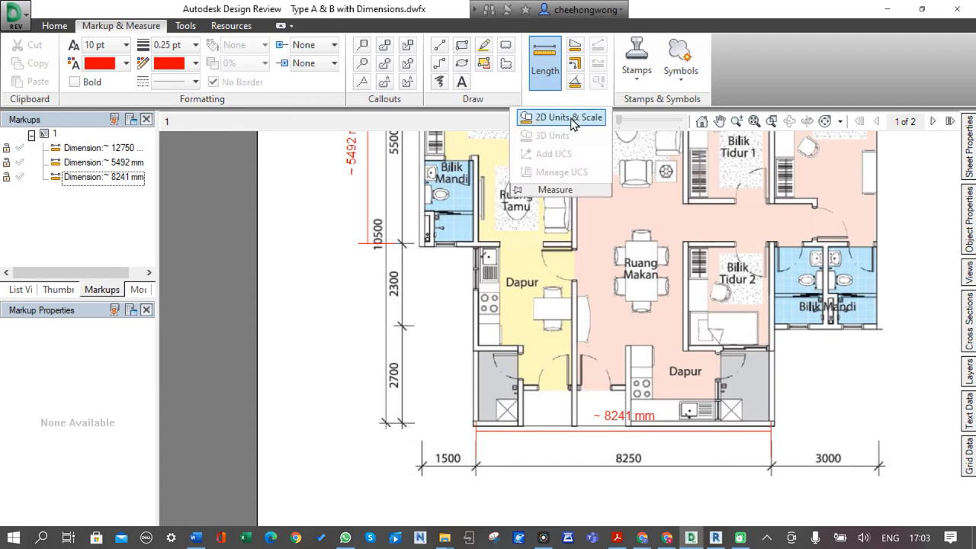
pyautogui.click(566, 116)
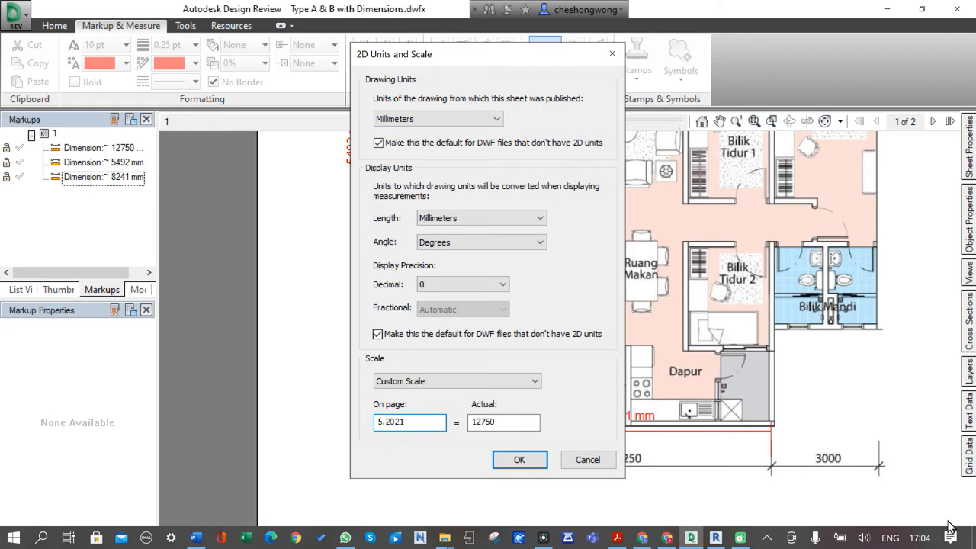
pyautogui.click(520, 459)
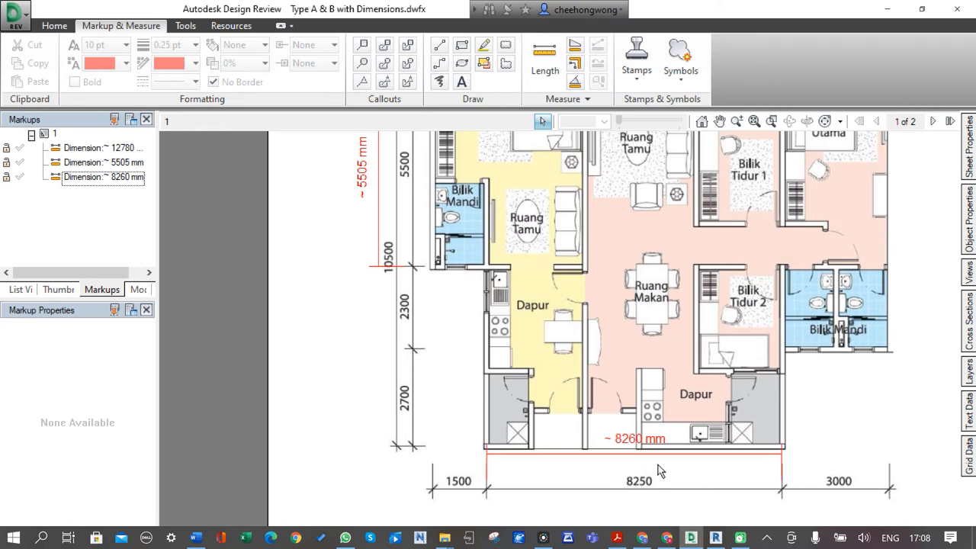
pyautogui.click(637, 454)
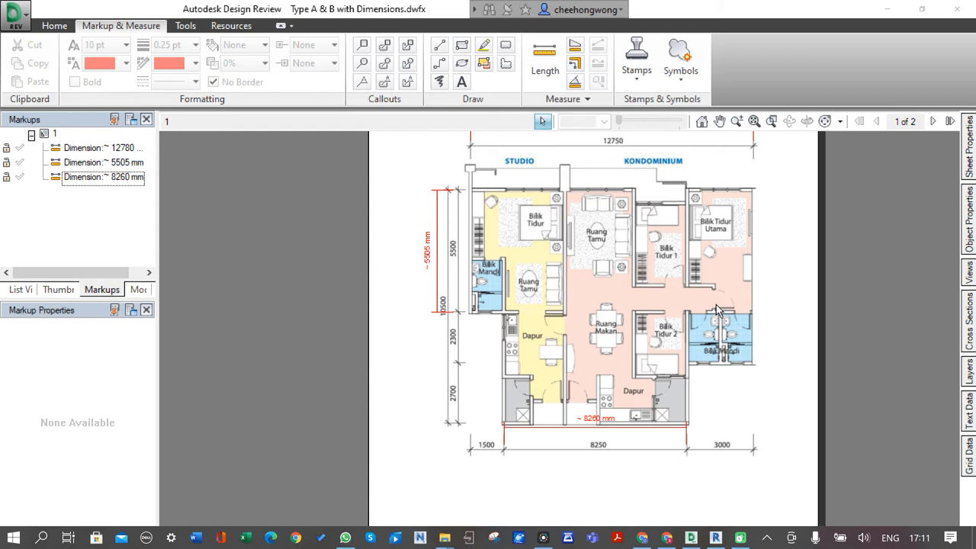
pyautogui.moveTo(549, 410)
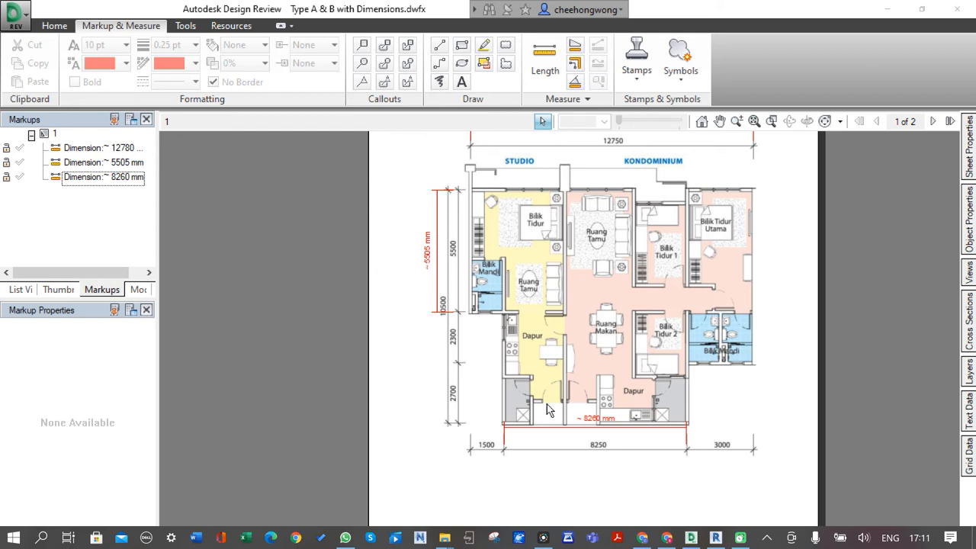
pyautogui.moveTo(576, 385)
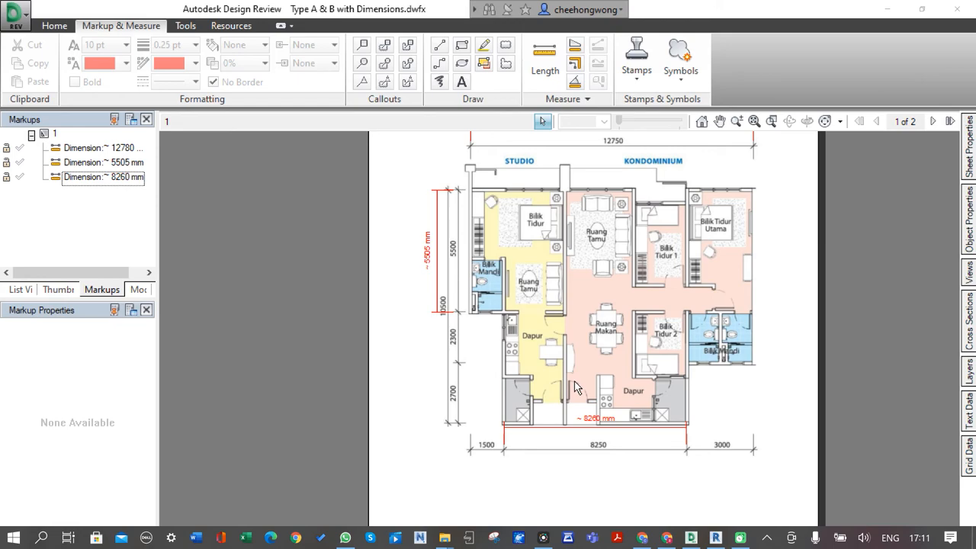